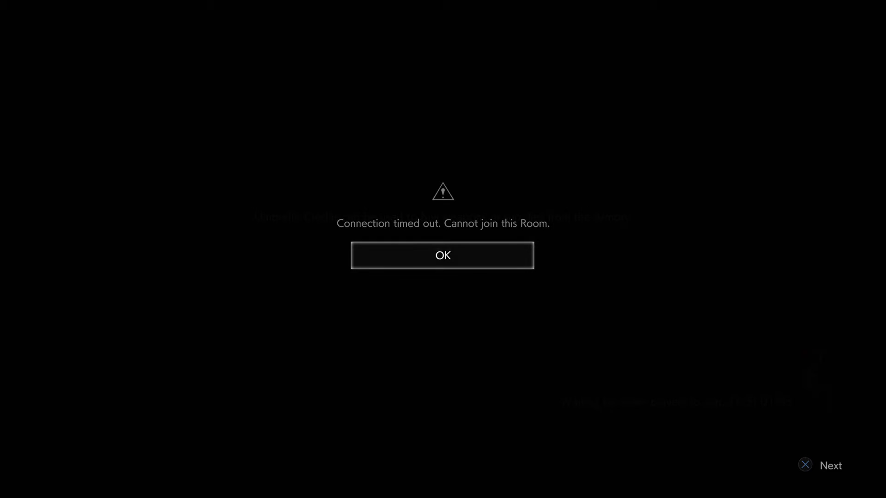
# - Dismiss the 'Connection timed out' error and wait in the survivor team lobby
pyautogui.click(442, 255)
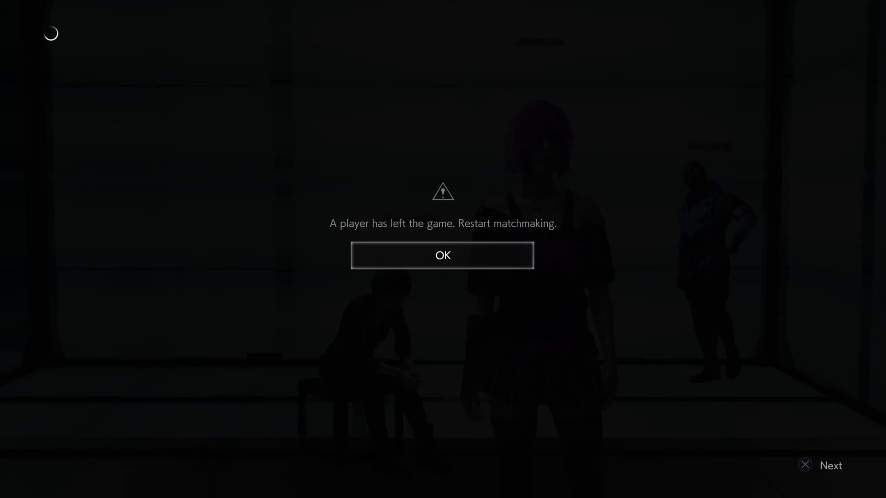
# - Dismiss the 'A player has left' notice, back out of the lobby and confirm leaving the team
pyautogui.click(442, 255)
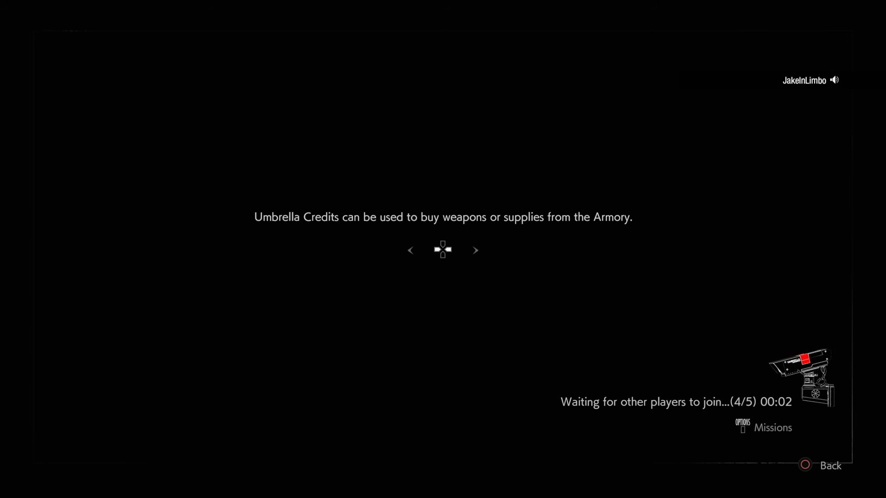
pyautogui.click(830, 465)
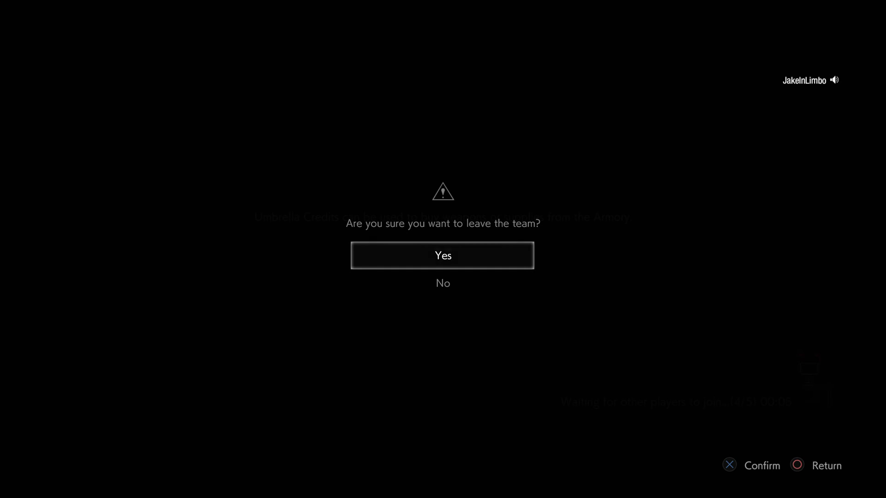
pyautogui.click(442, 254)
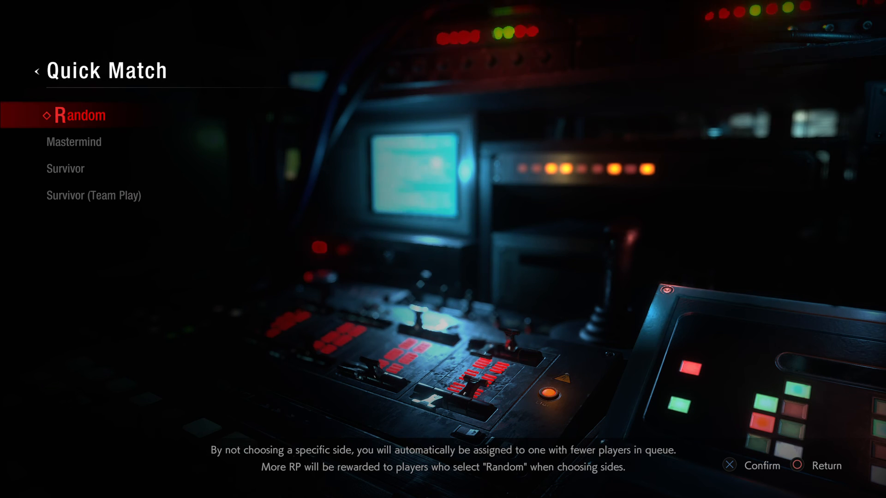